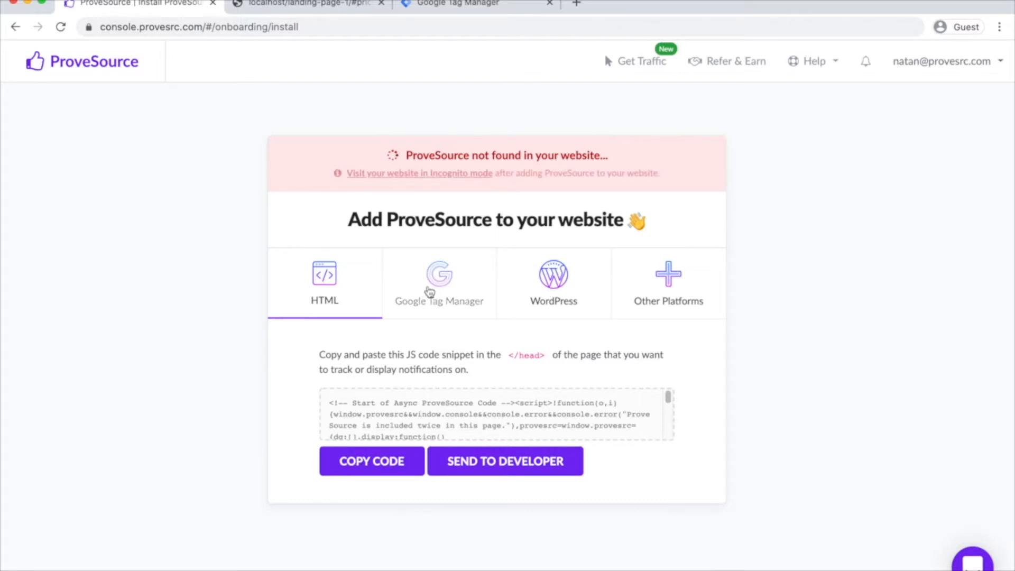
# - Copy the ProveSource snippet from the Google Tag Manager install instructions and switch to GTM
pyautogui.click(438, 283)
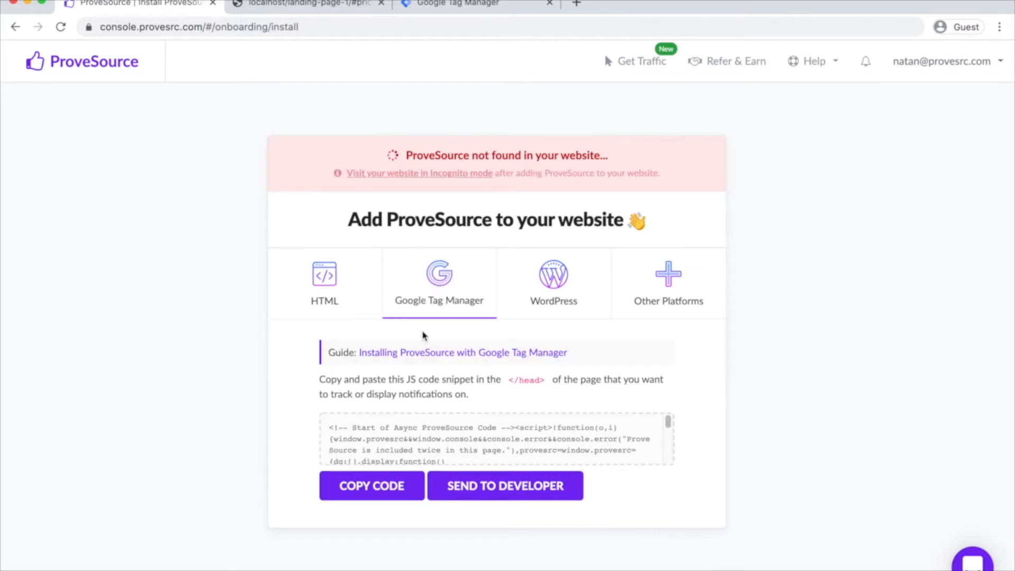
pyautogui.click(371, 485)
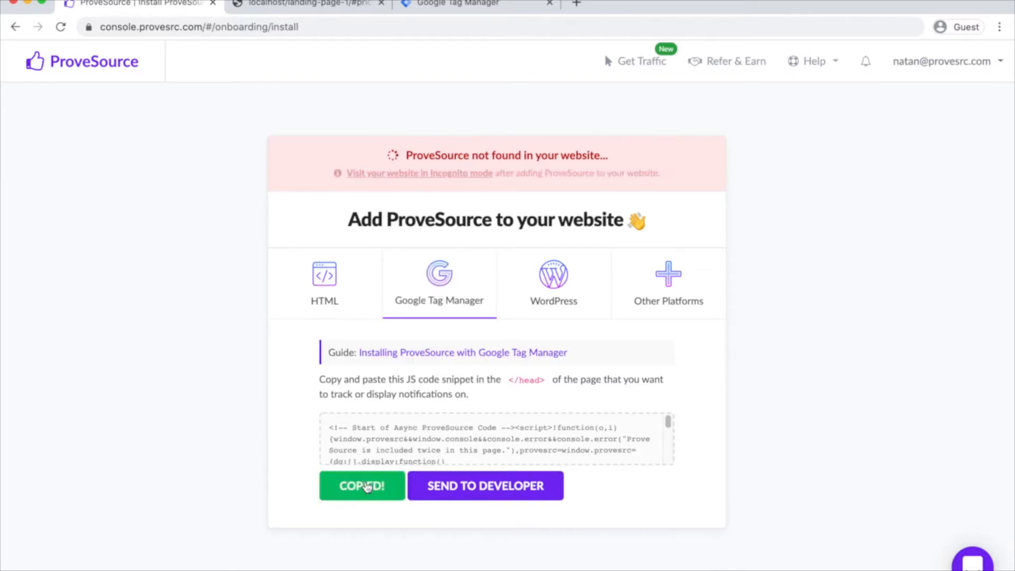
pyautogui.click(460, 4)
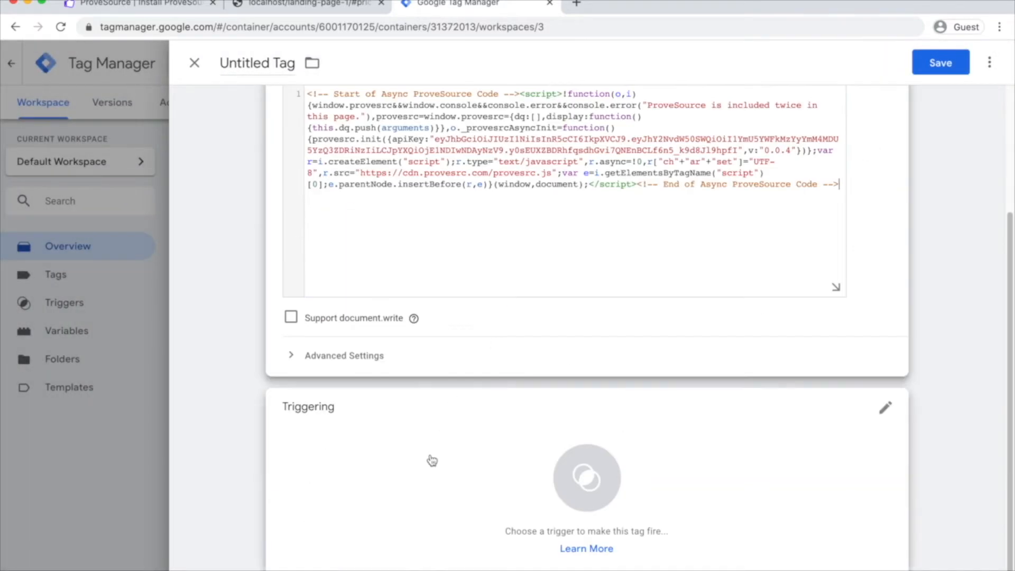
# - Set the Custom HTML tag to fire on All Pages, name it 'ProveSource code' and save it
pyautogui.click(884, 406)
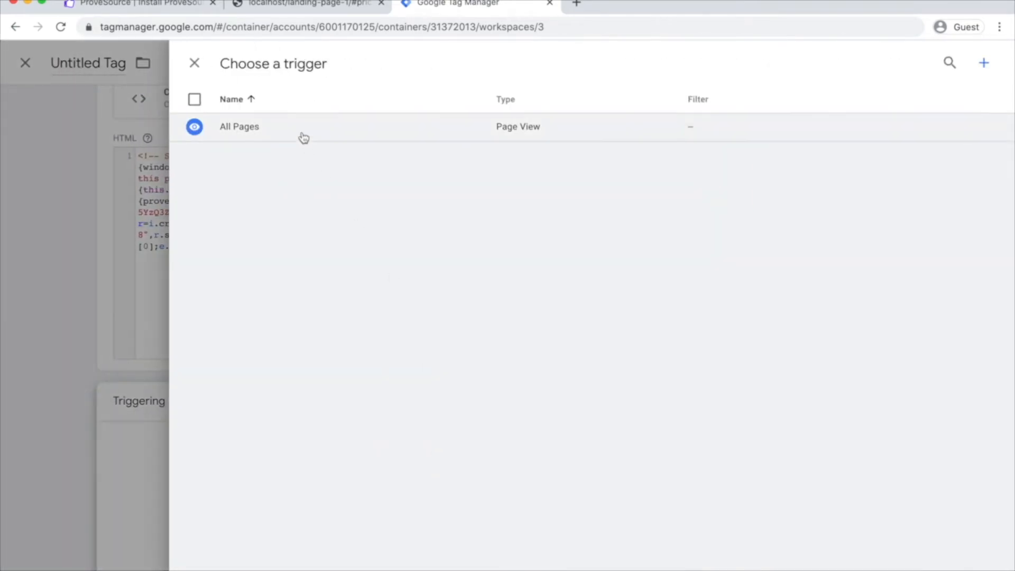
pyautogui.click(239, 125)
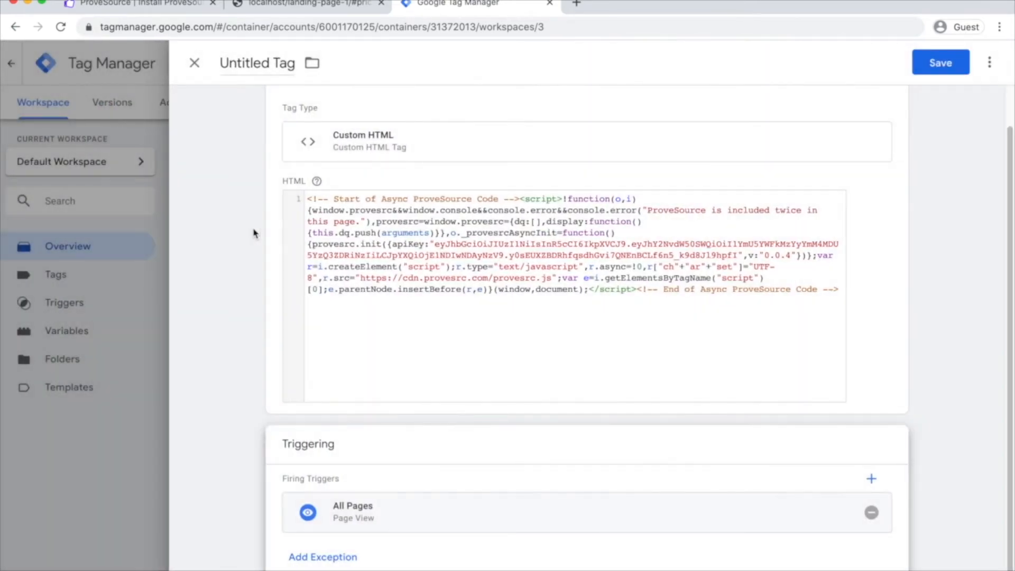
pyautogui.moveTo(264, 148)
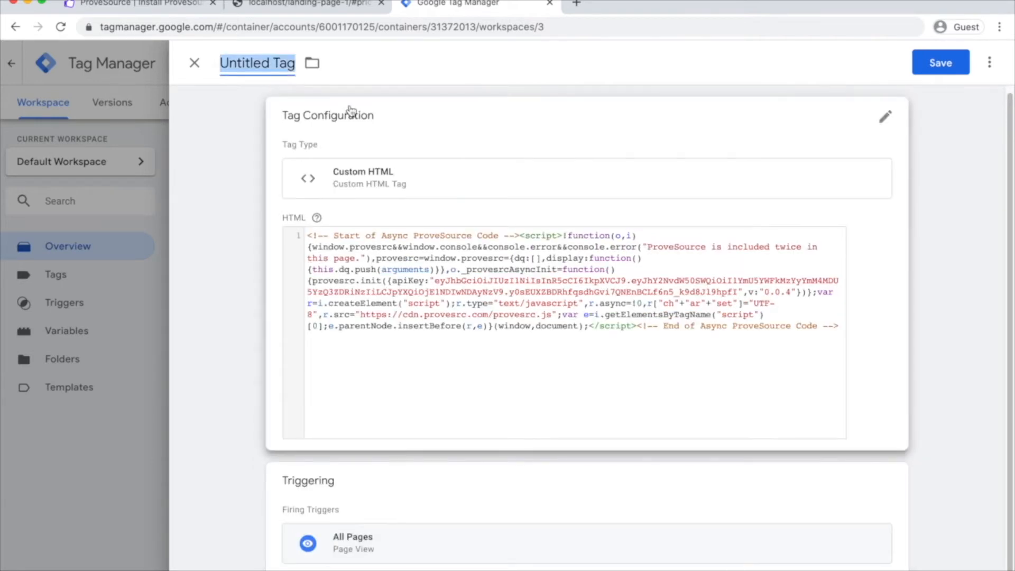
pyautogui.write('ProveSource code')
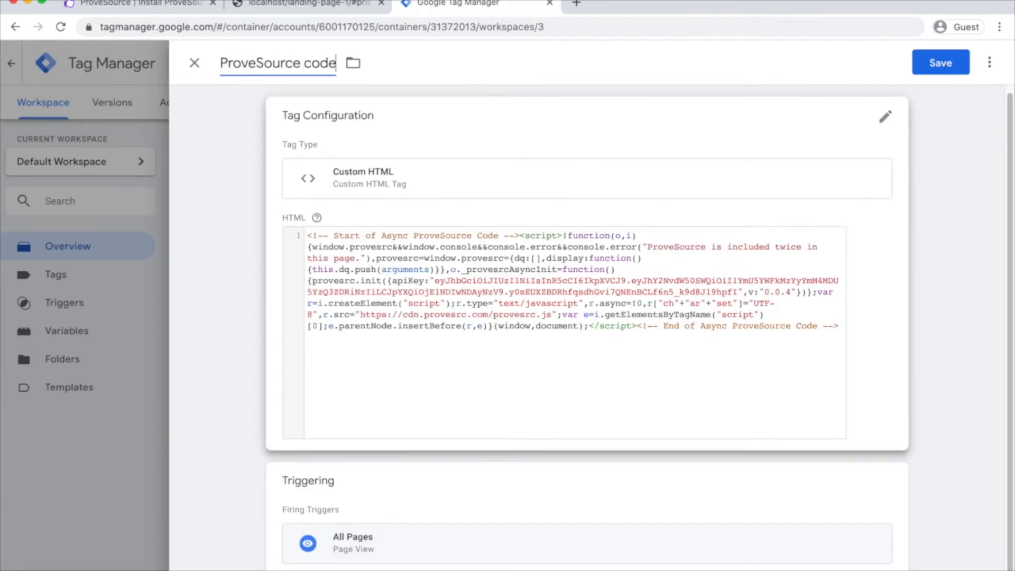
pyautogui.click(940, 62)
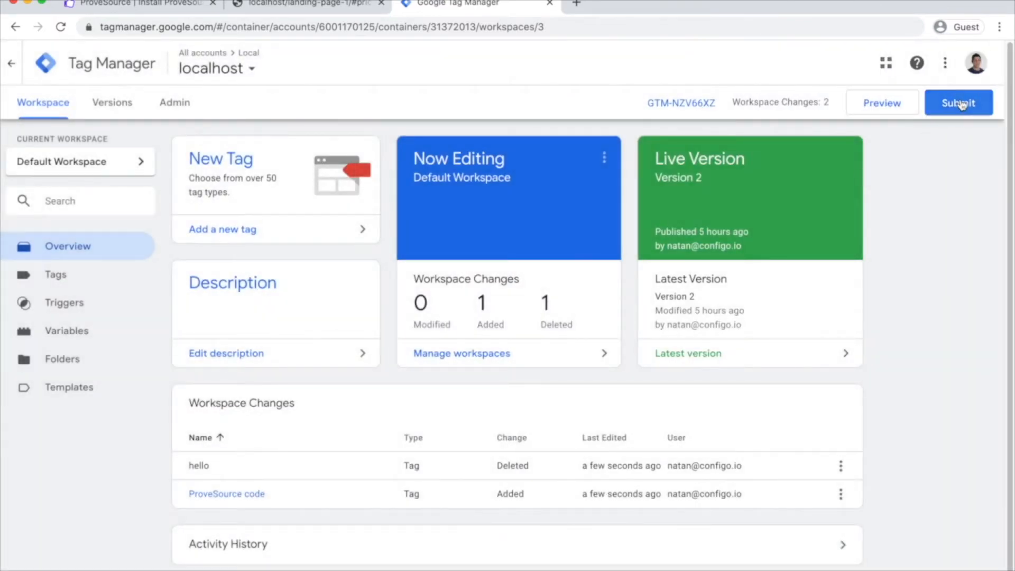
# - Publish the workspace changes as a version named 'Add ProveSource'
pyautogui.click(958, 102)
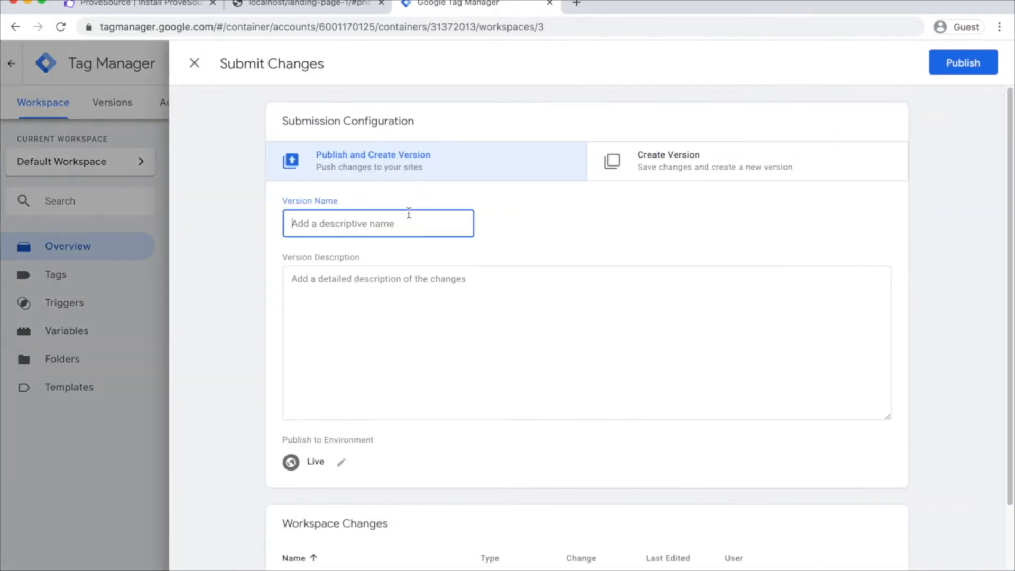
pyautogui.write('Add ProveSource')
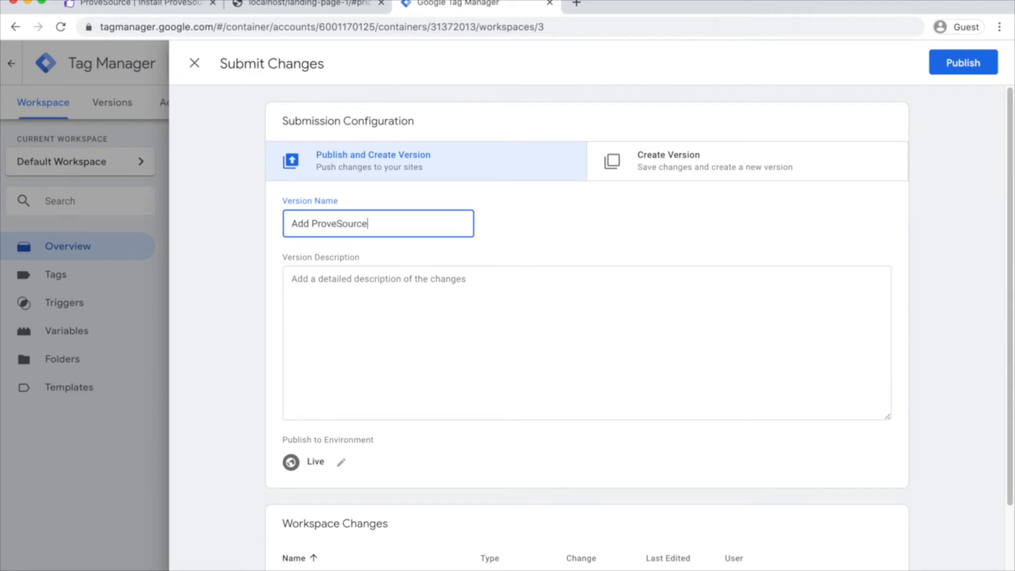
pyautogui.click(962, 62)
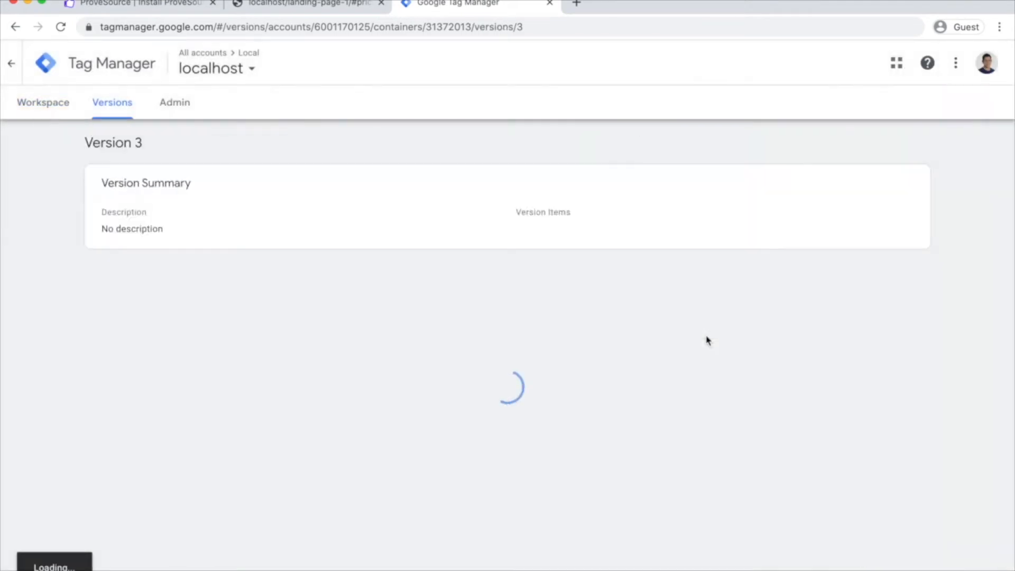
# - Switch to the localhost landing page tab to verify ProveSource loads
pyautogui.click(308, 4)
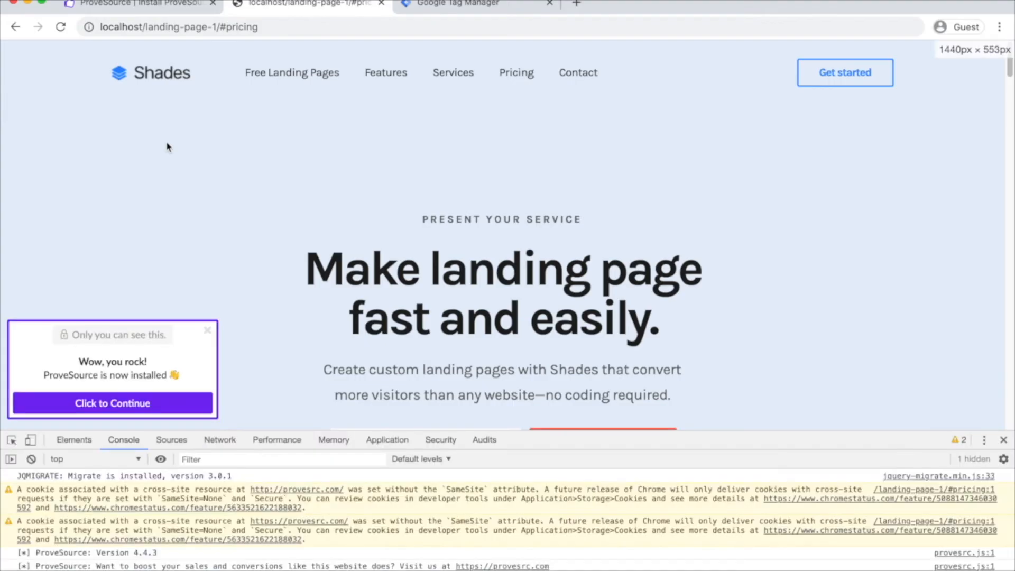
pyautogui.moveTo(191, 446)
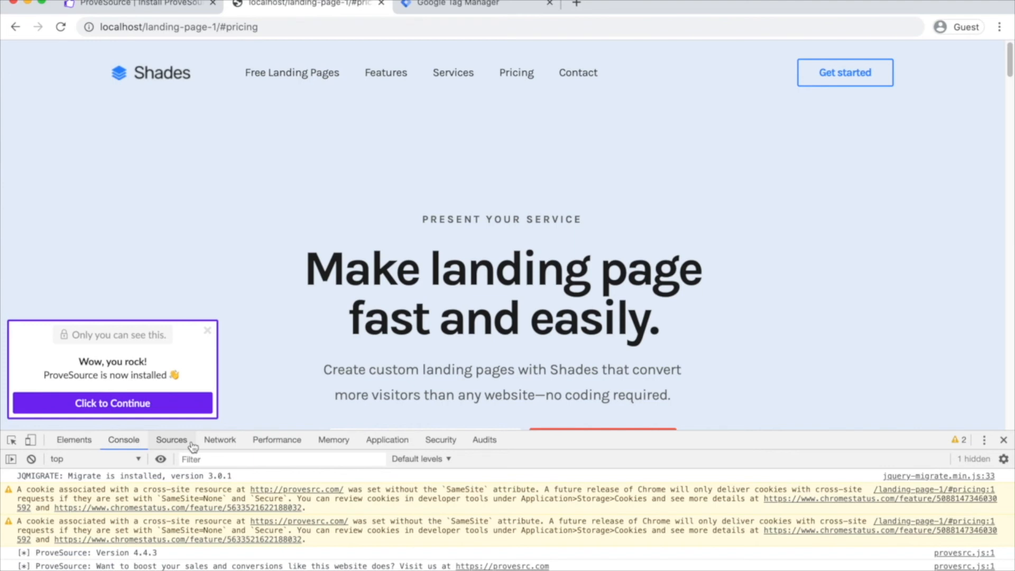
pyautogui.moveTo(169, 5)
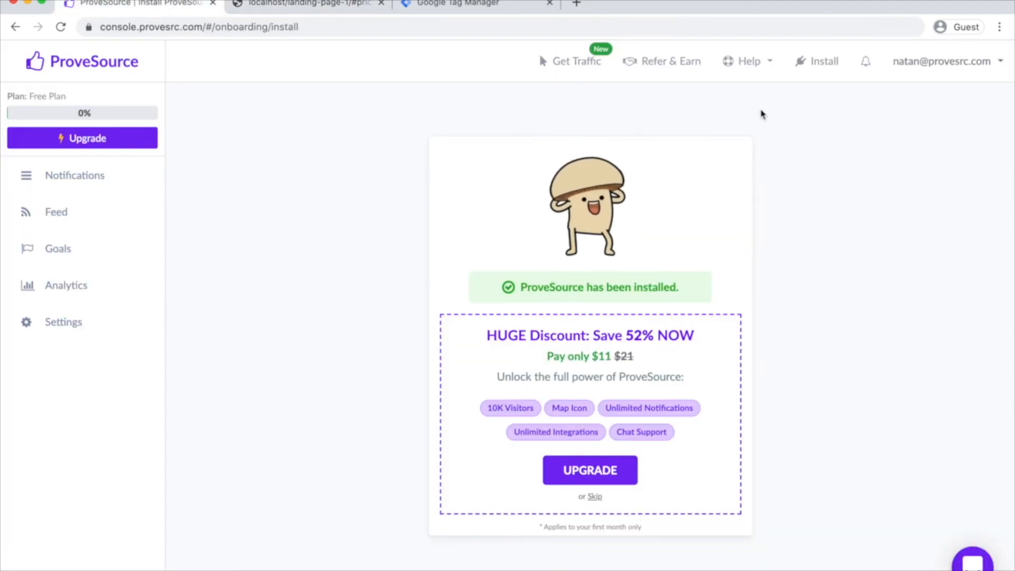
# - View the ProveSource Install page confirming ProveSource has been installed
pyautogui.click(823, 62)
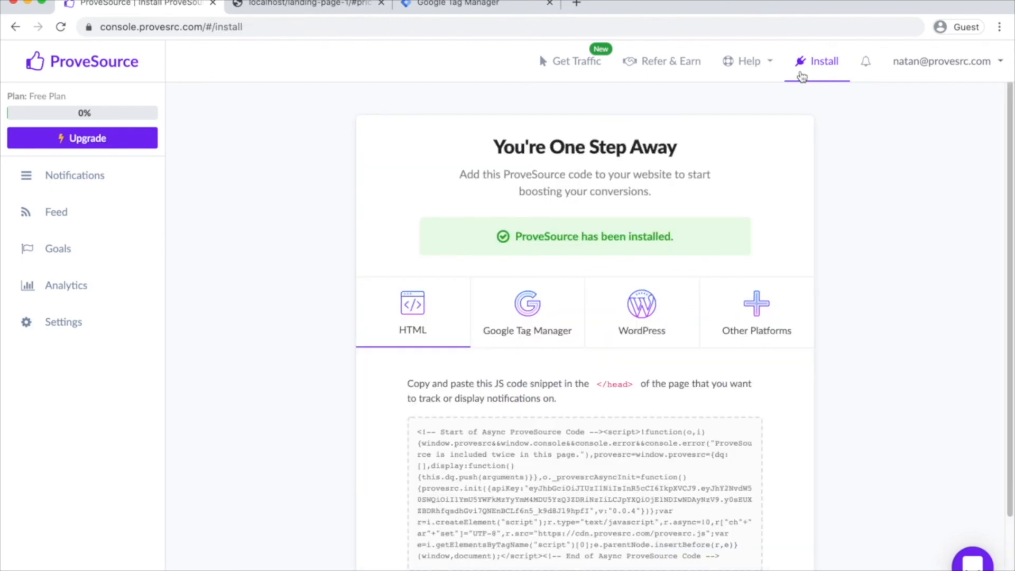
pyautogui.scroll(-3)
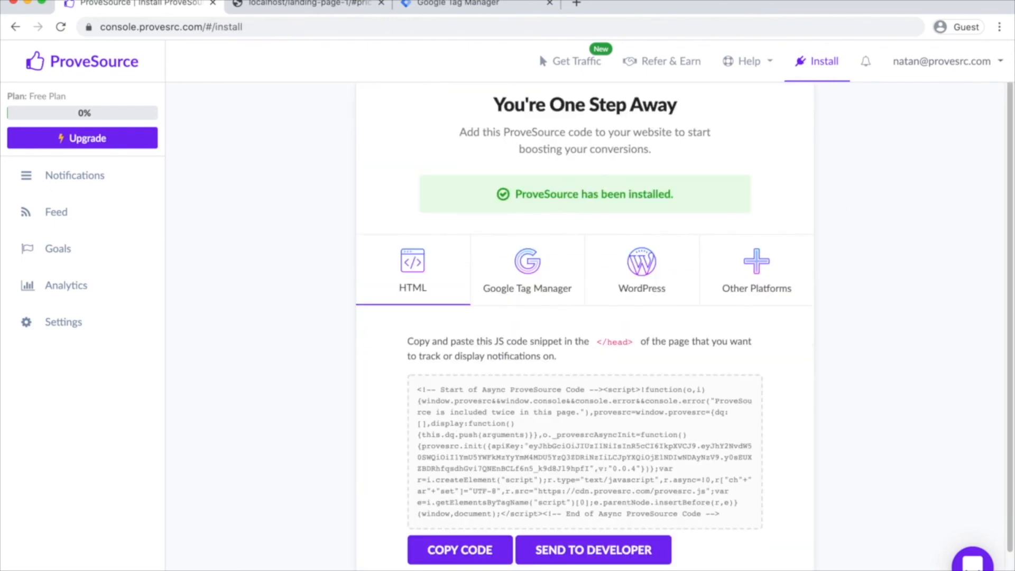